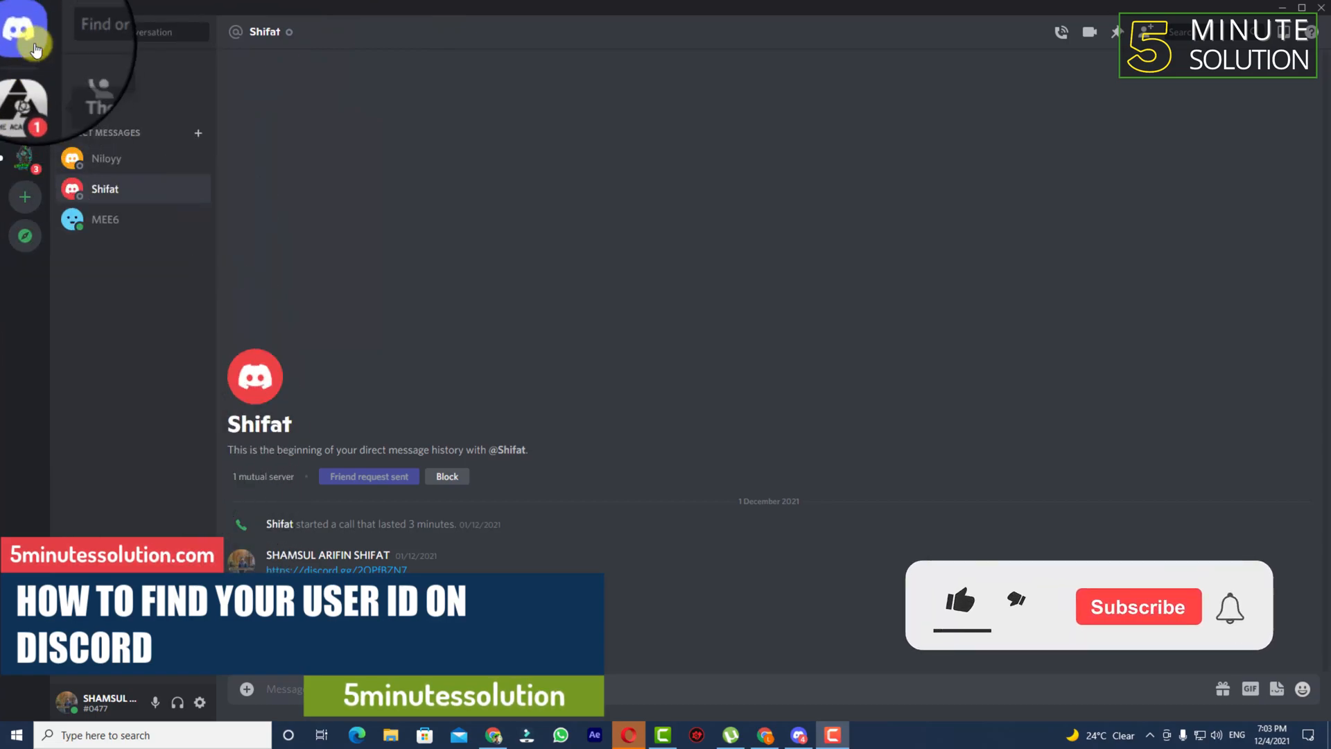
Step: View the My Account page showing the #0477 tag and bring up the Change your username dialog
click(960, 606)
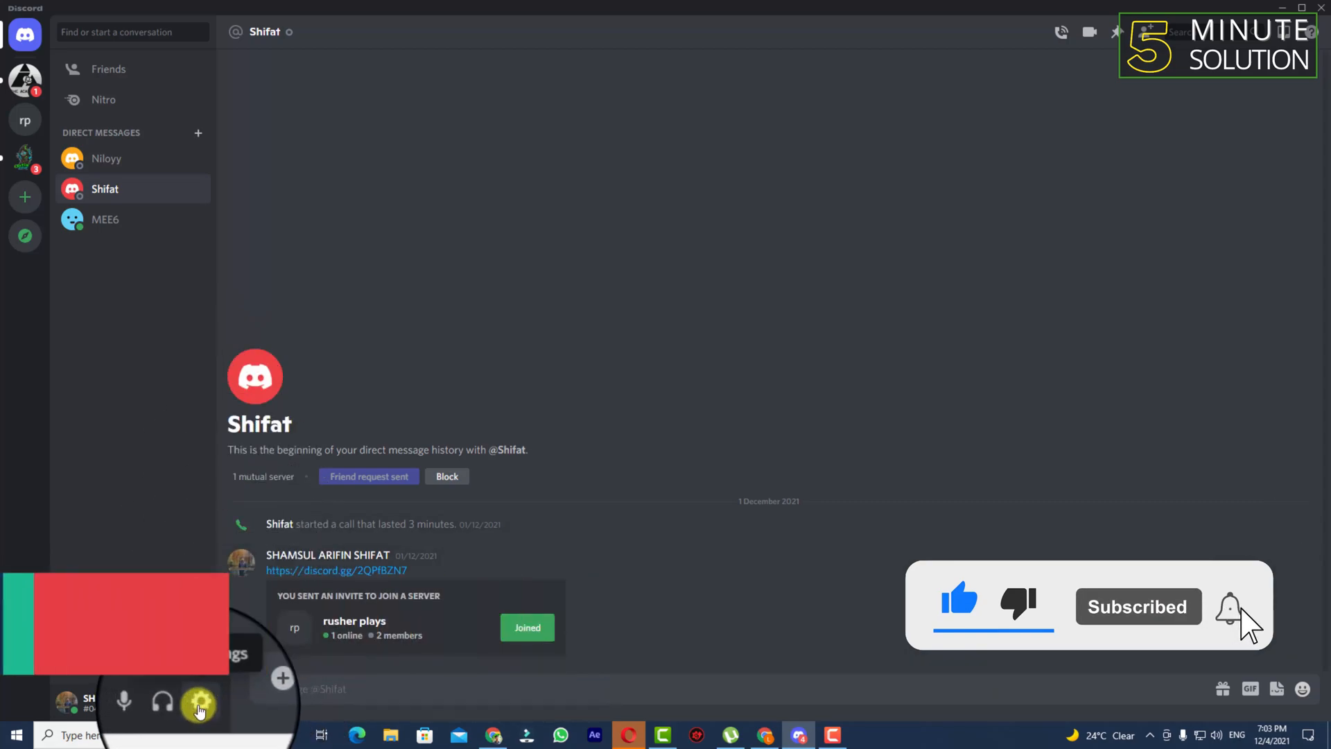
mouse_move(198, 703)
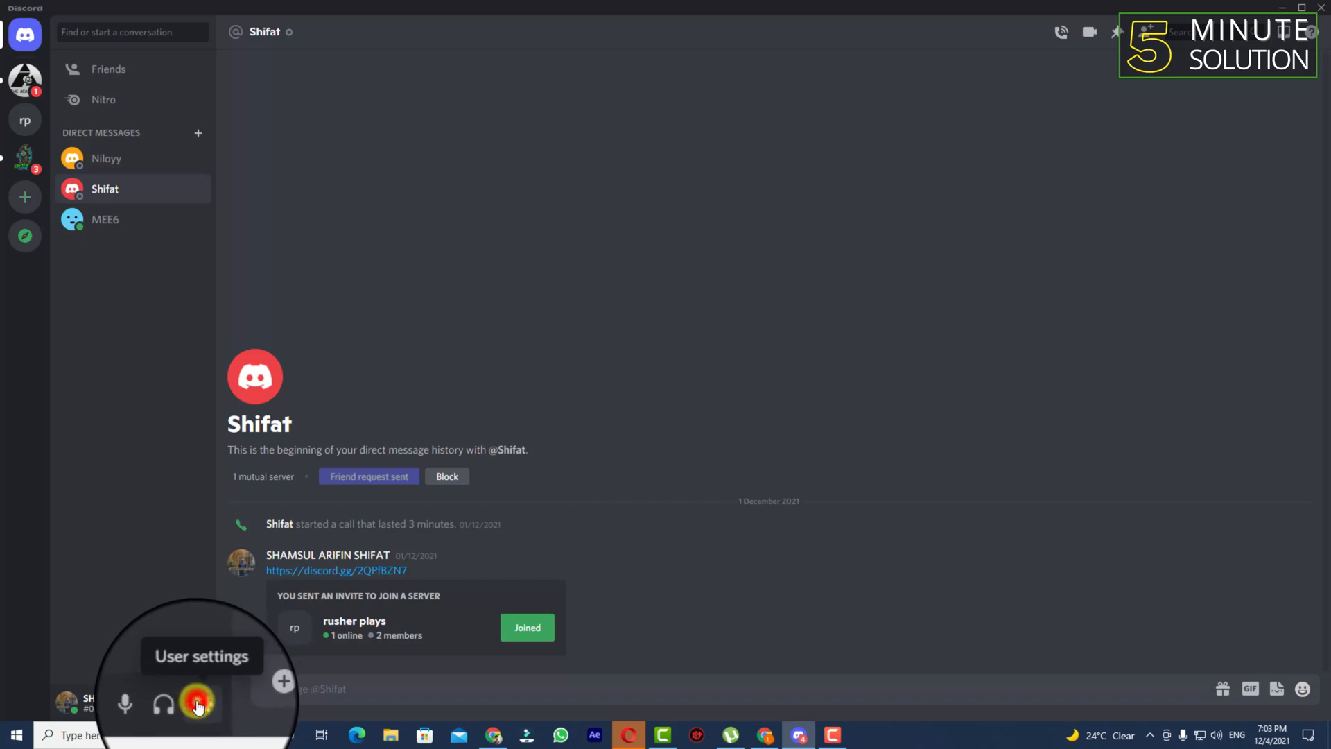
click(197, 704)
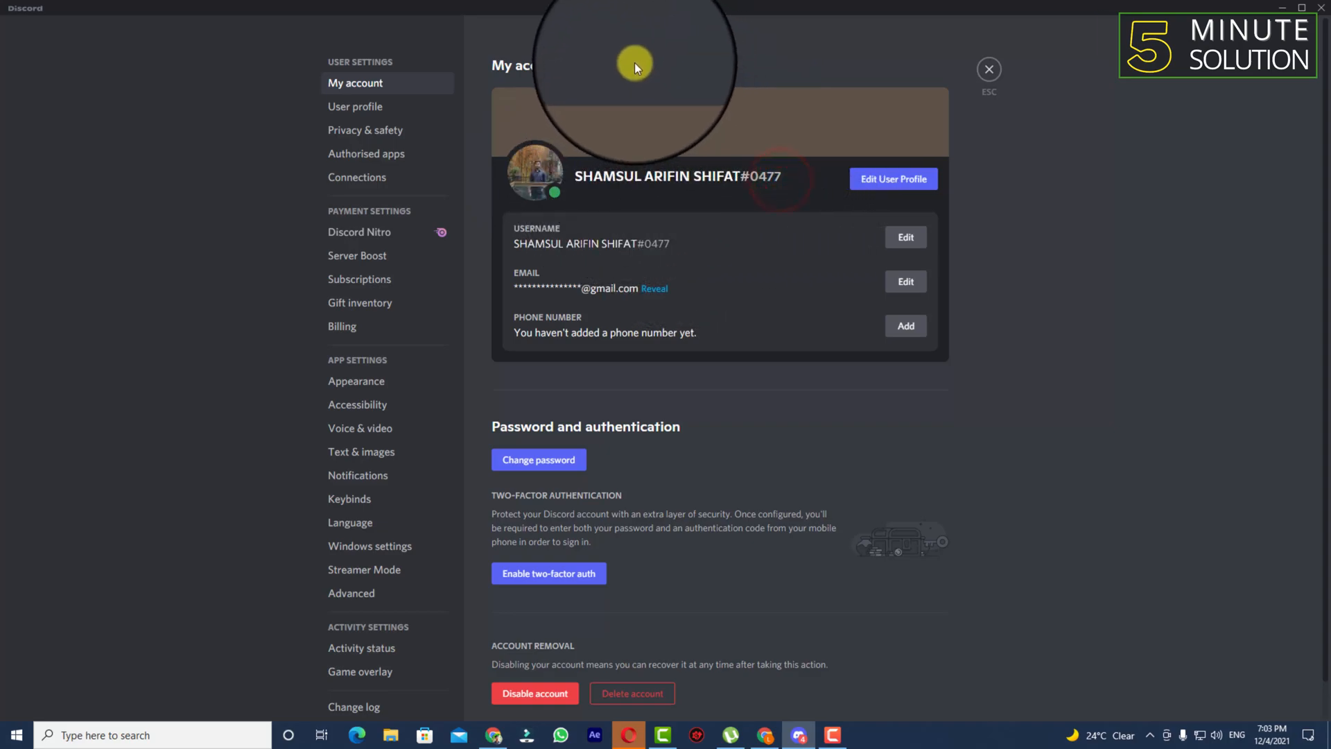
mouse_move(765, 174)
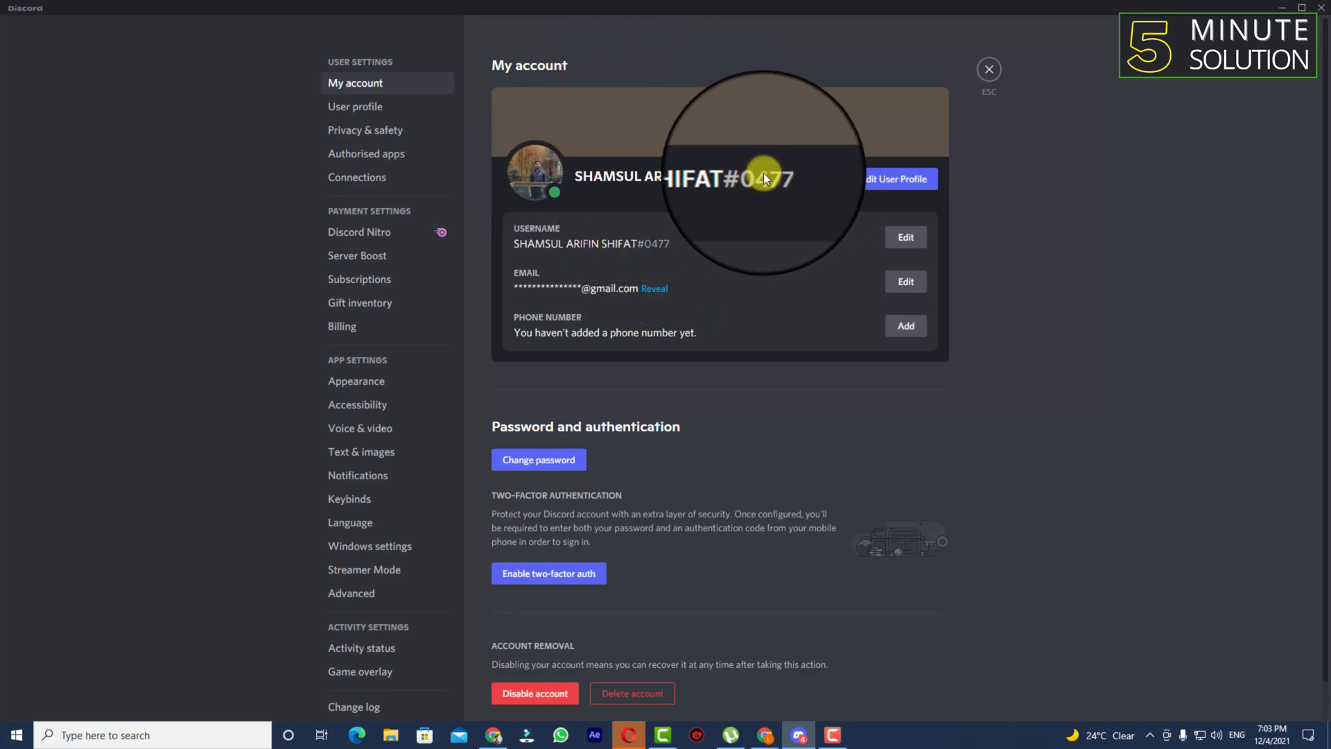
mouse_move(766, 236)
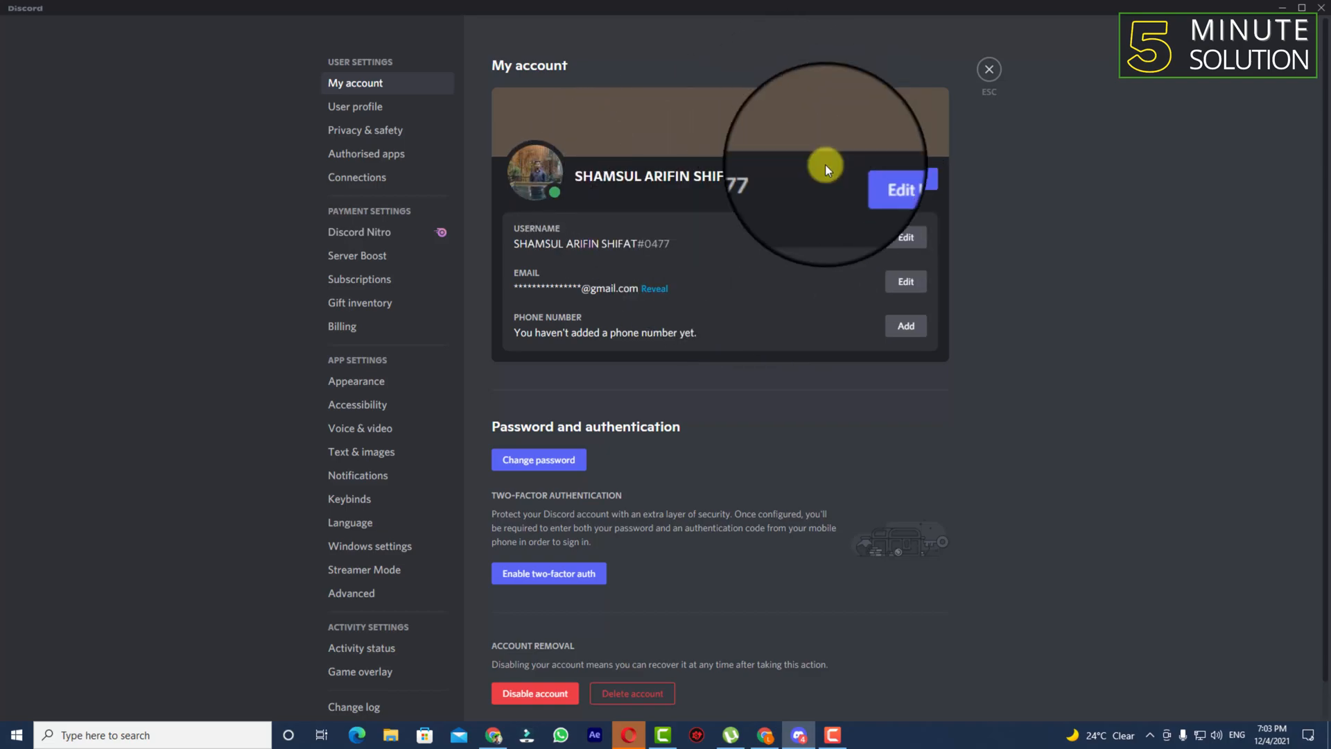
mouse_move(760, 187)
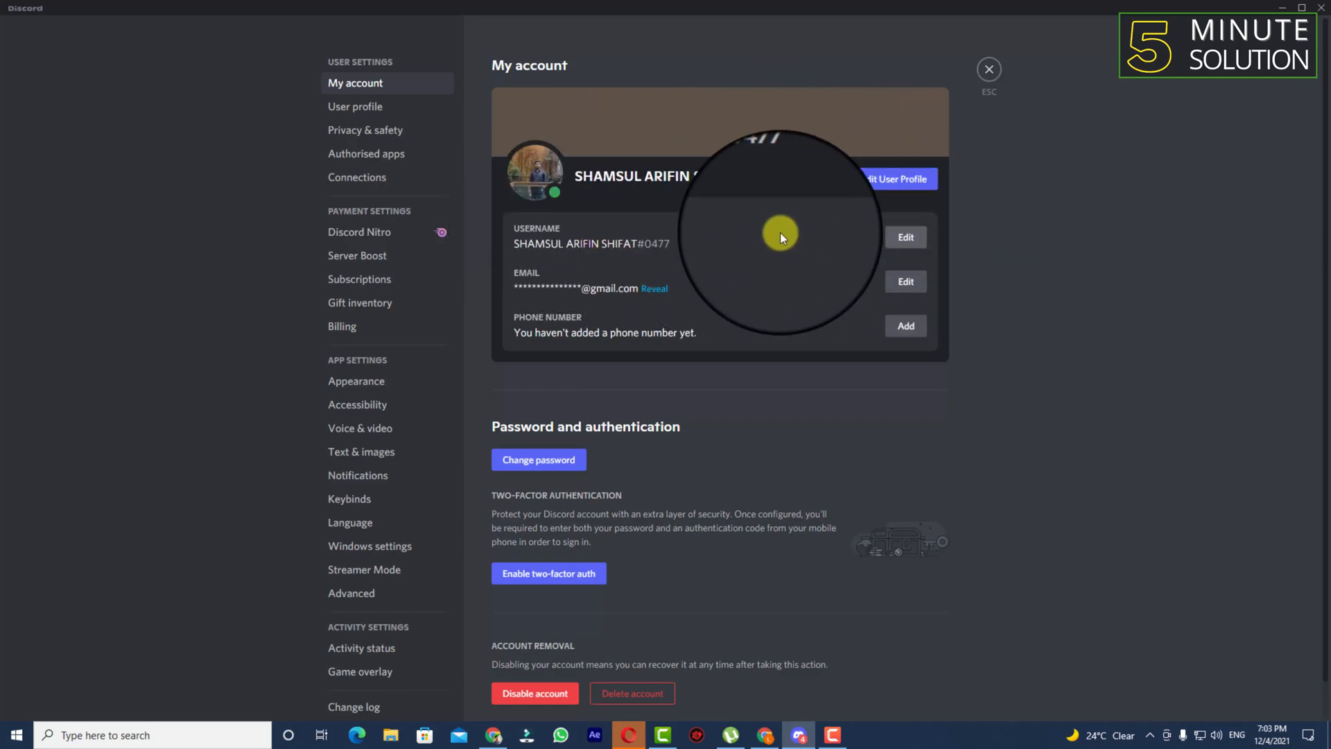
click(906, 237)
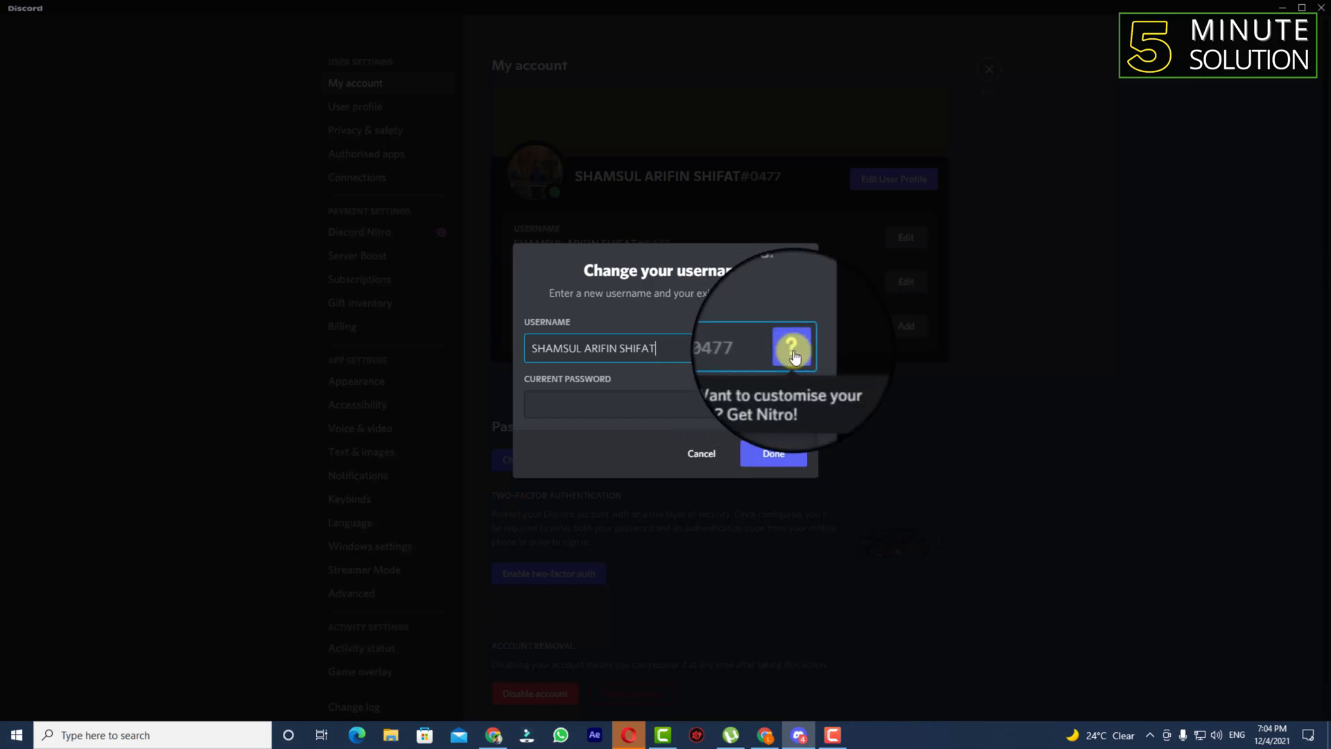
mouse_move(799, 265)
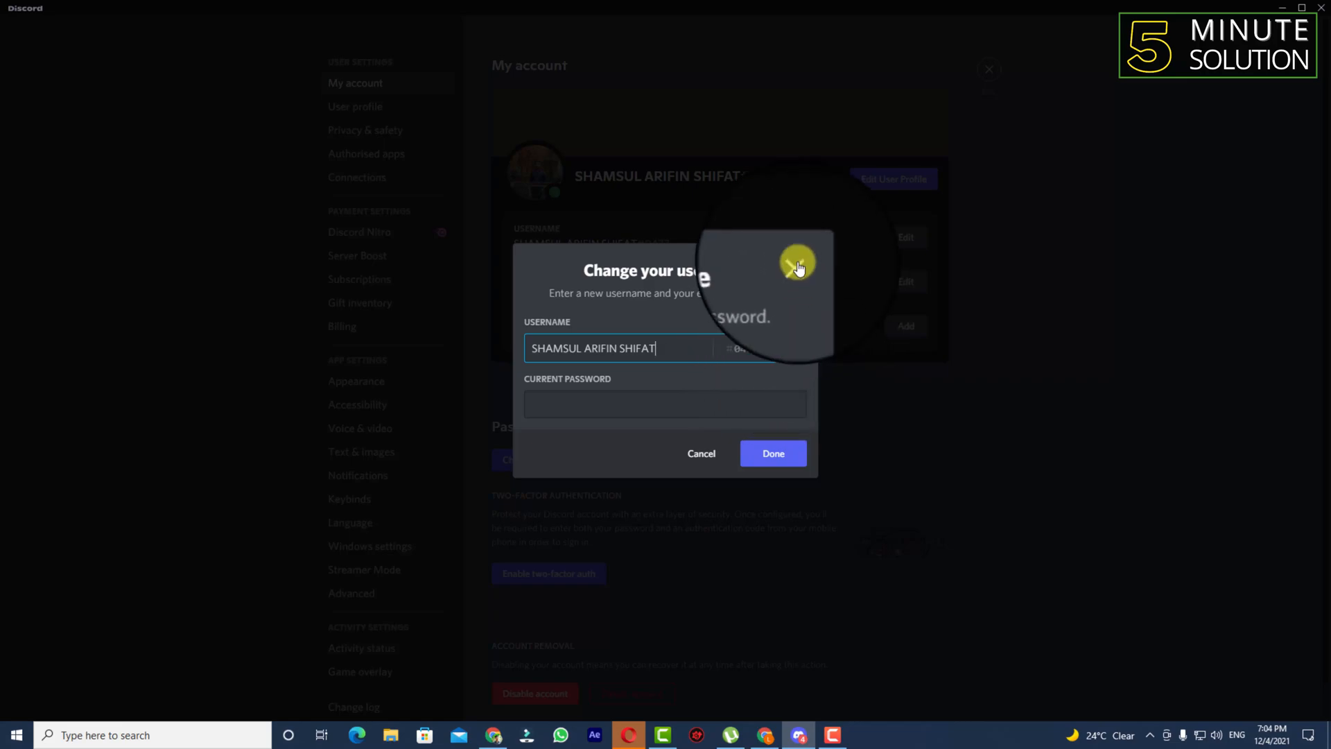